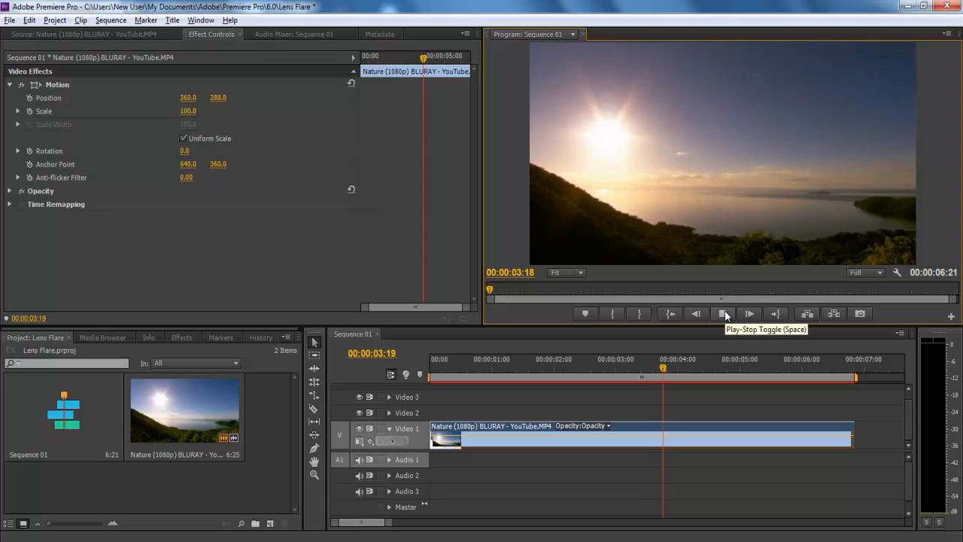
Stop playback of the sunset clip and return the playhead to 00:00:00:00
click(726, 314)
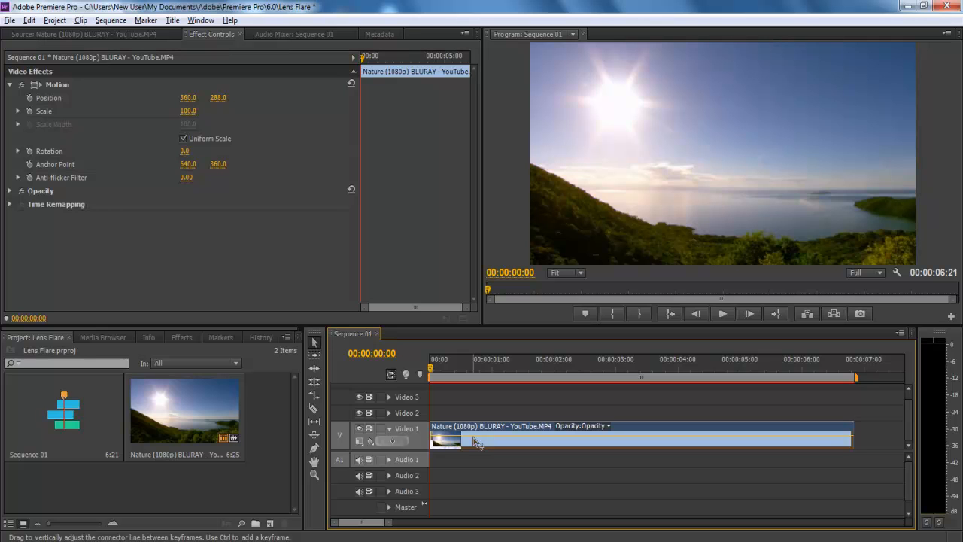
Search the Effects panel for 'lens flare' and apply Lens Flare to the clip on Video 1
click(180, 337)
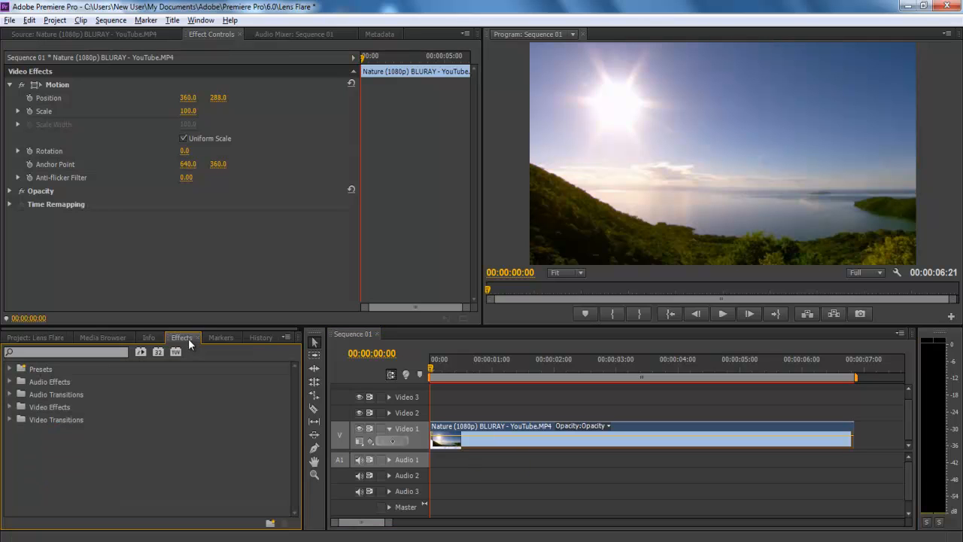
text(lens)
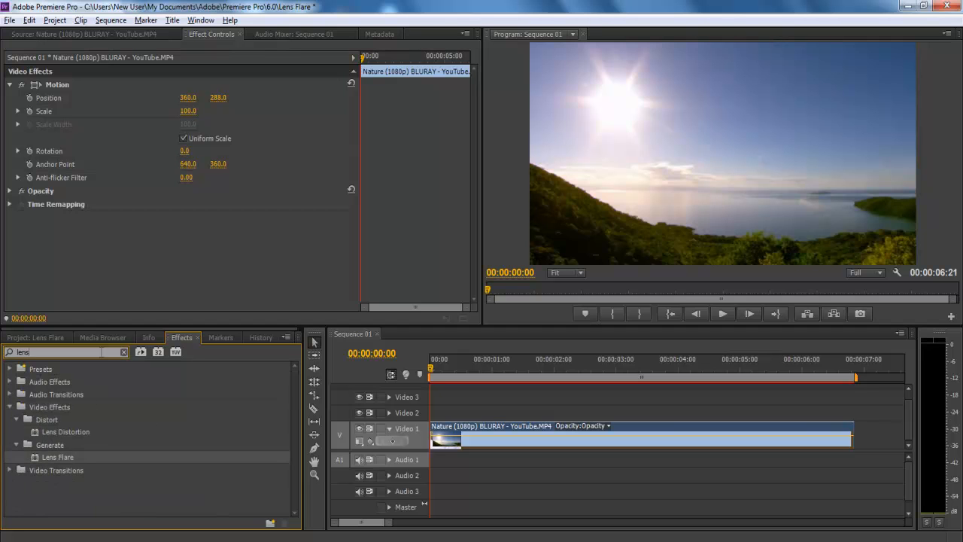
text(flare)
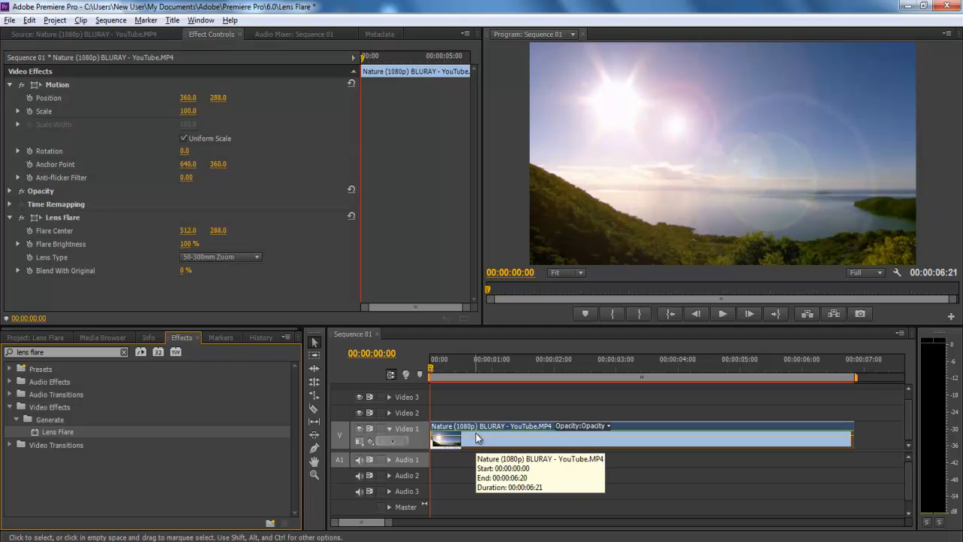
mouse_move(61, 217)
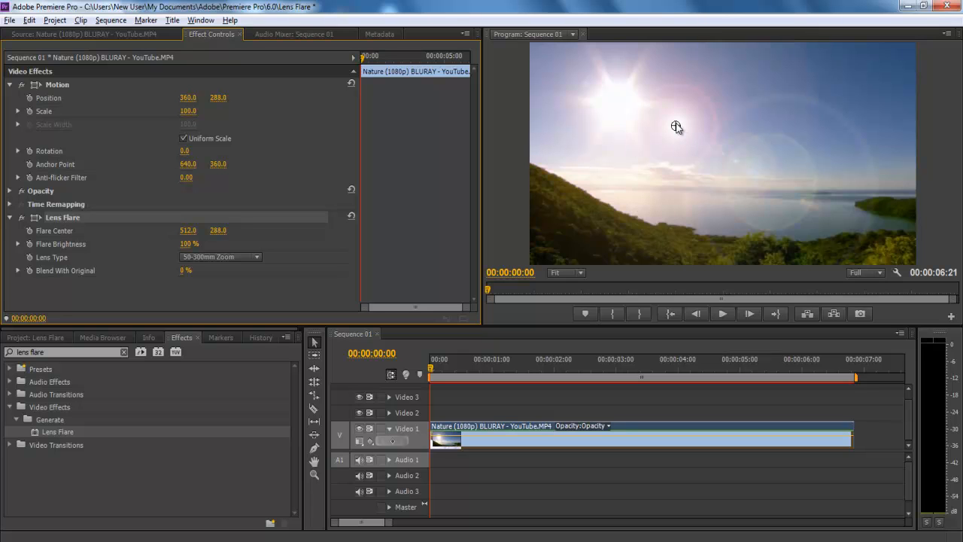
Move the Flare Center onto the sun and set Flare Brightness to 80%
drag(675, 127, 618, 106)
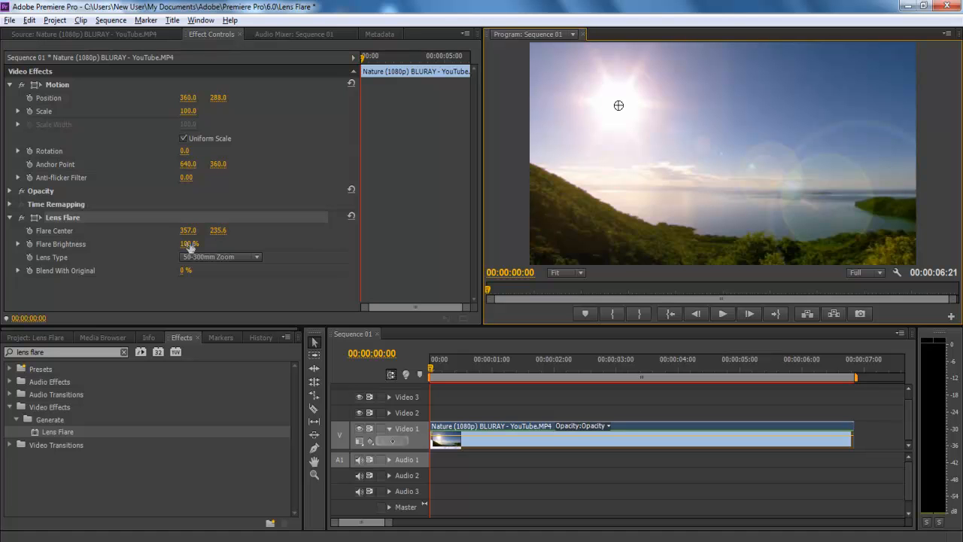
click(186, 244)
text(80)
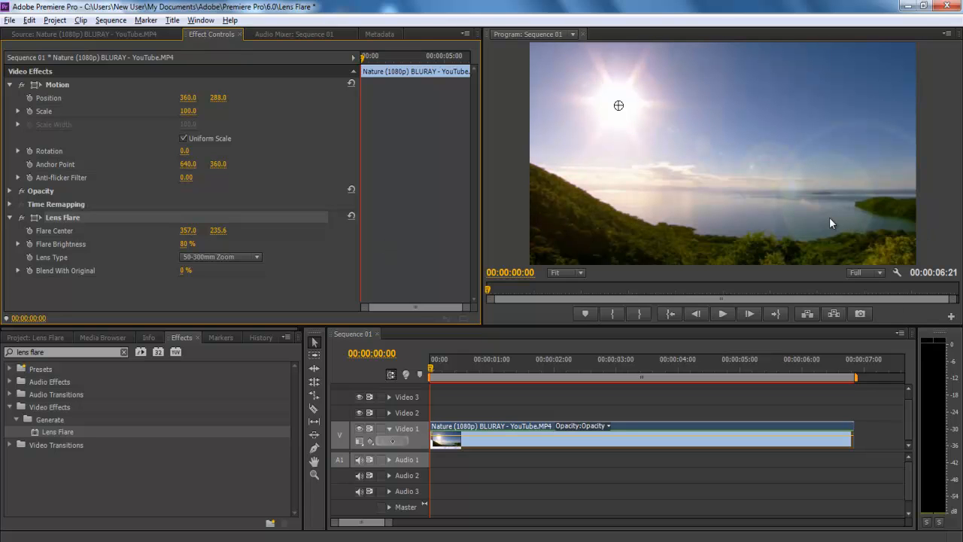
mouse_move(280, 252)
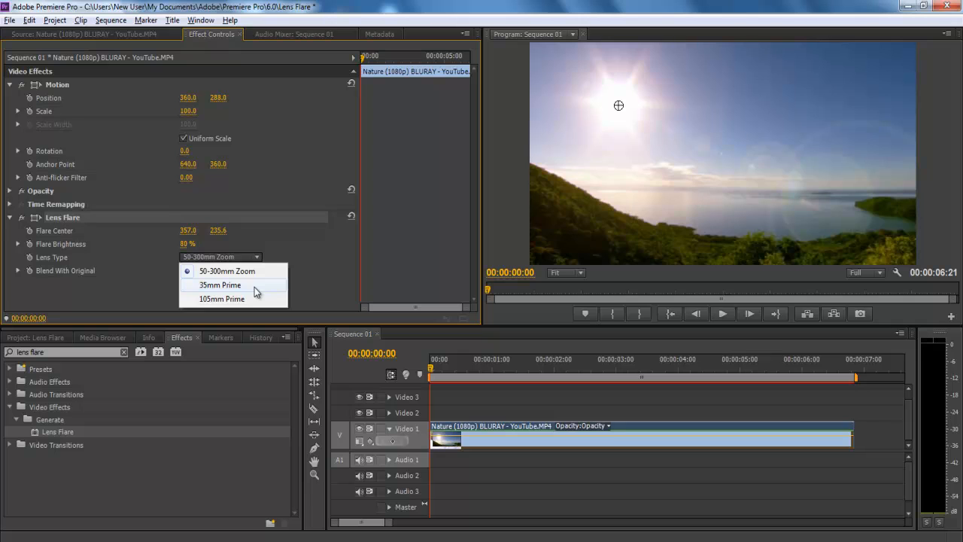
mouse_move(254, 298)
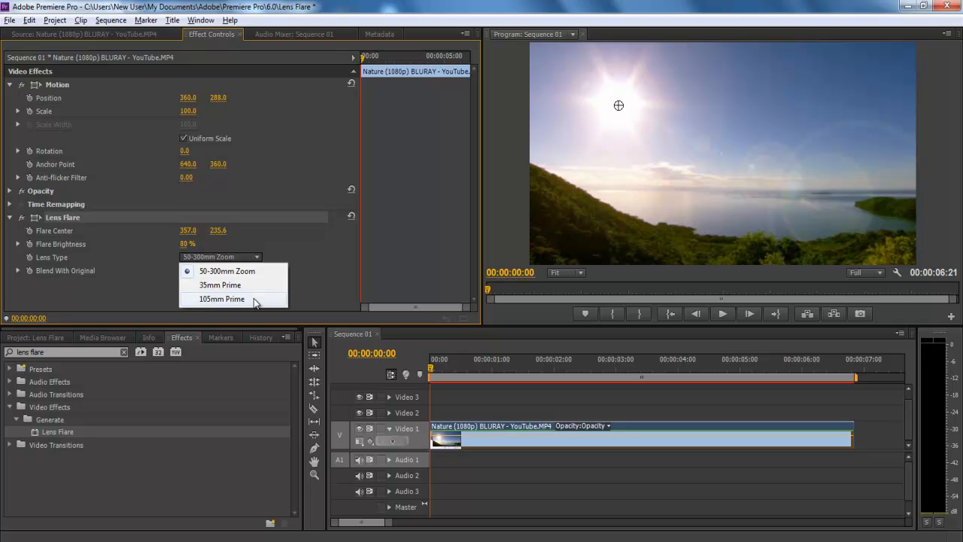
Review the Lens Type choices, keeping 50-300mm Zoom, and expose Blend With Original
click(227, 271)
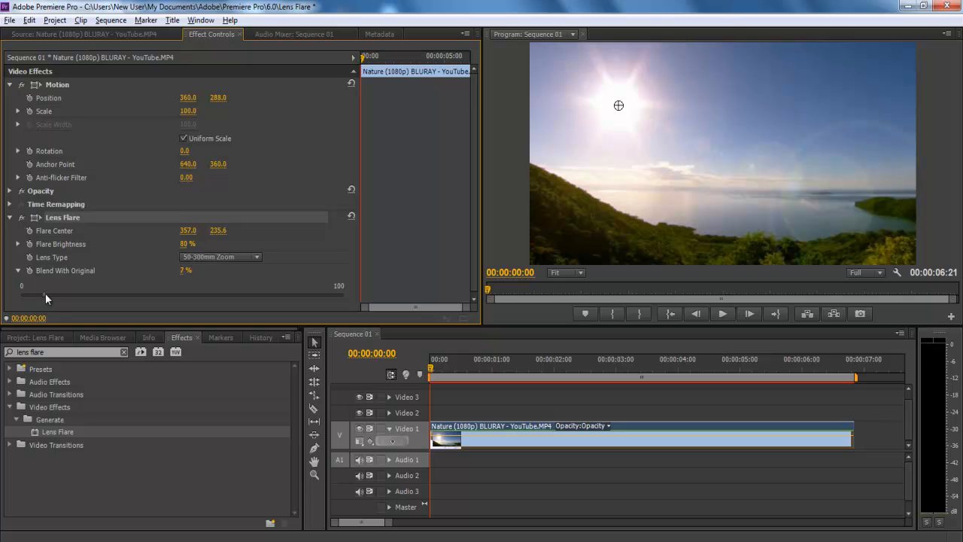
Set Blend With Original to 60% and play the clip to check the finished flare
drag(45, 293, 238, 294)
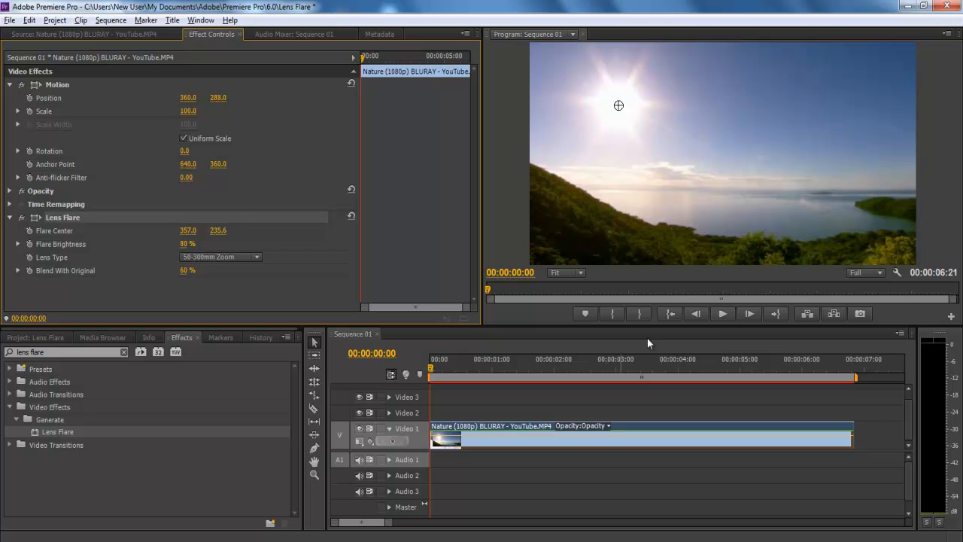
click(722, 313)
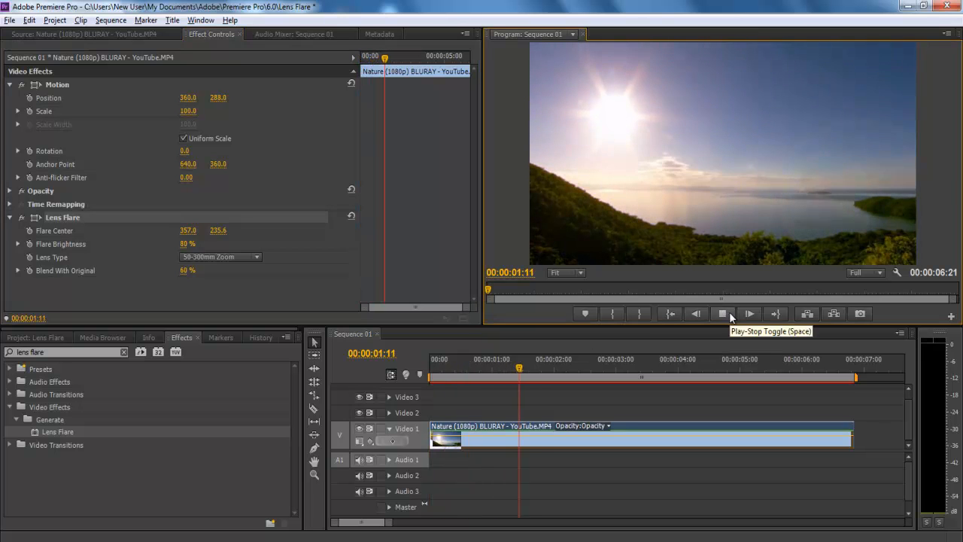
click(723, 313)
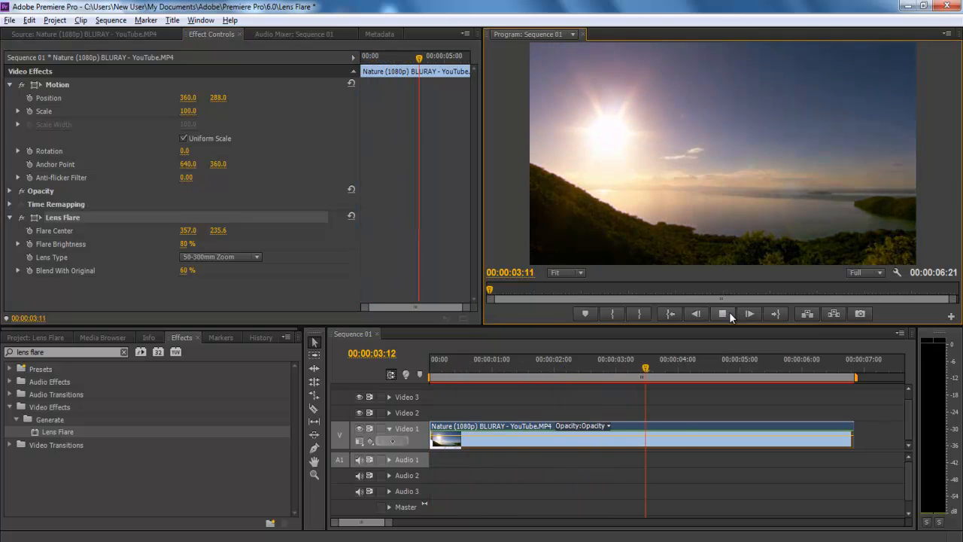